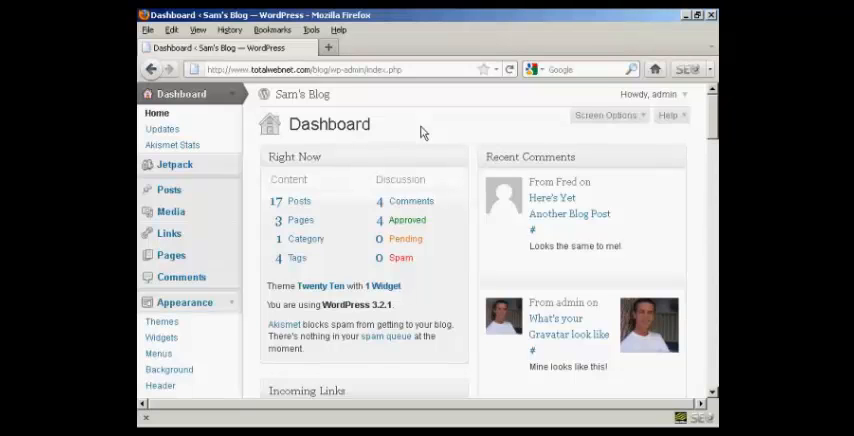
Open the Users list of three accounts and begin adding a new user.
{"action": "scroll", "scroll_direction": "down", "scroll_amount": 3}
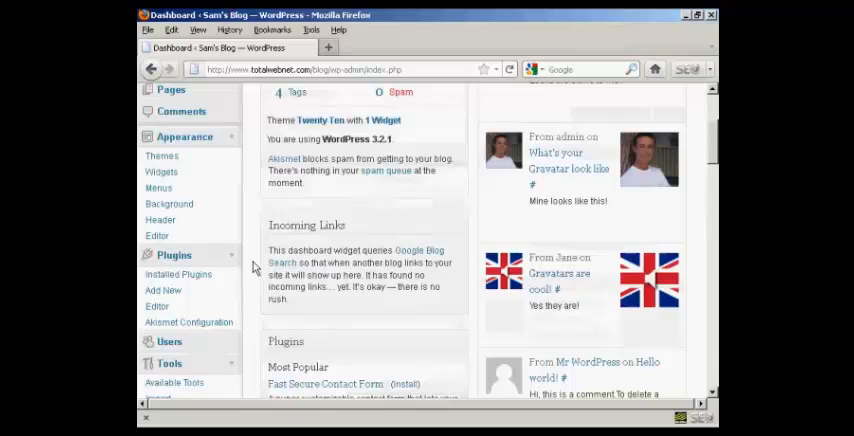
{"action": "left_click", "coordinate": [169, 259]}
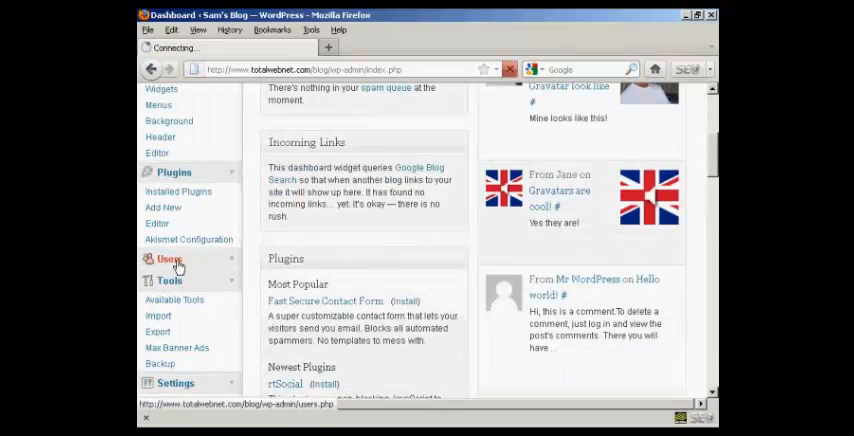
{"action": "left_click", "coordinate": [167, 260]}
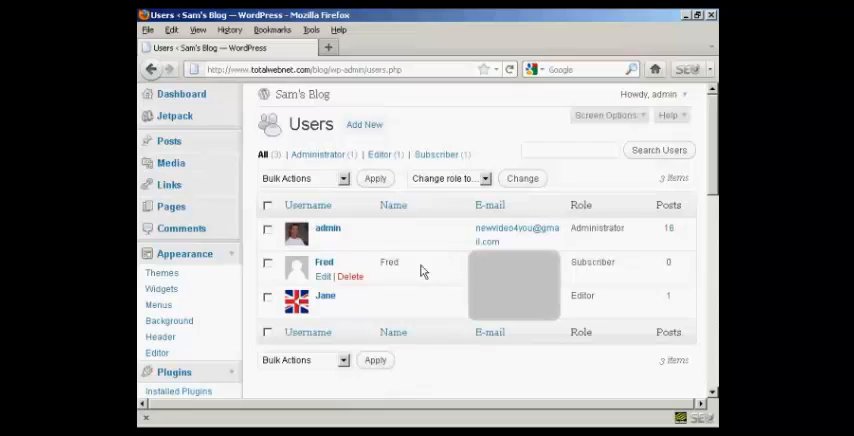
{"action": "left_click", "coordinate": [364, 124]}
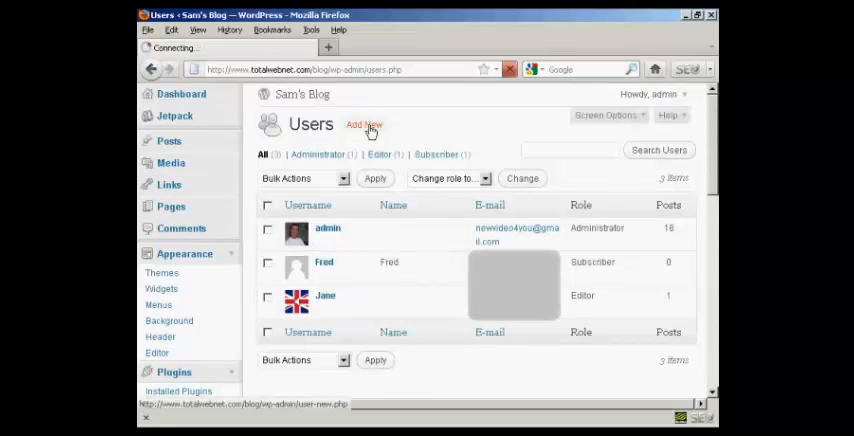
Enter the username 'samtheman' and the new user's e-mail address.
{"action": "left_click", "coordinate": [363, 124]}
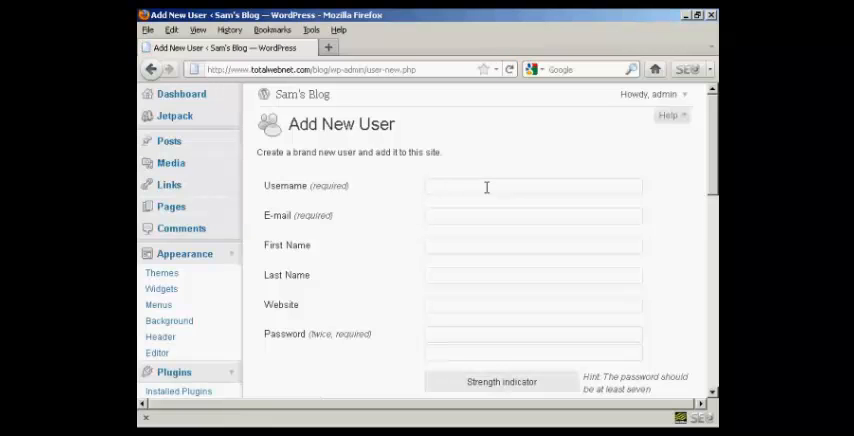
{"action": "type", "text": "sam"}
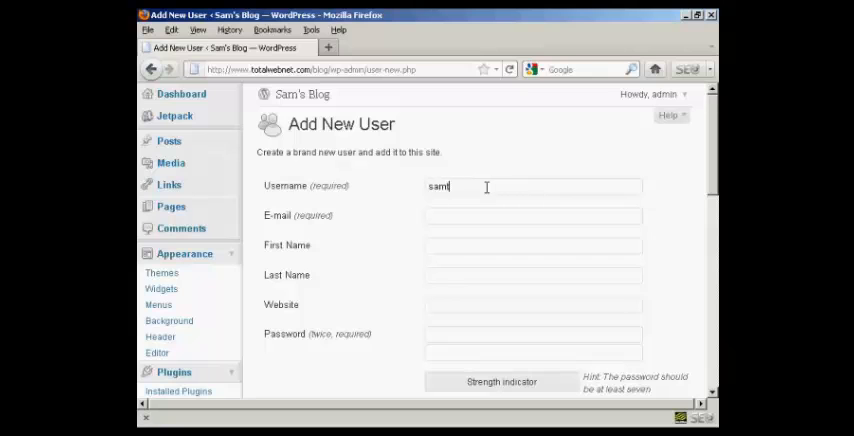
{"action": "type", "text": "theman"}
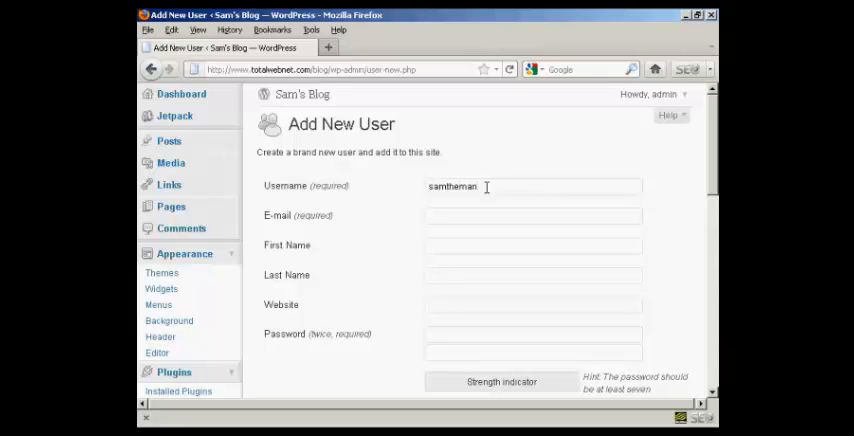
{"action": "left_click", "coordinate": [533, 216]}
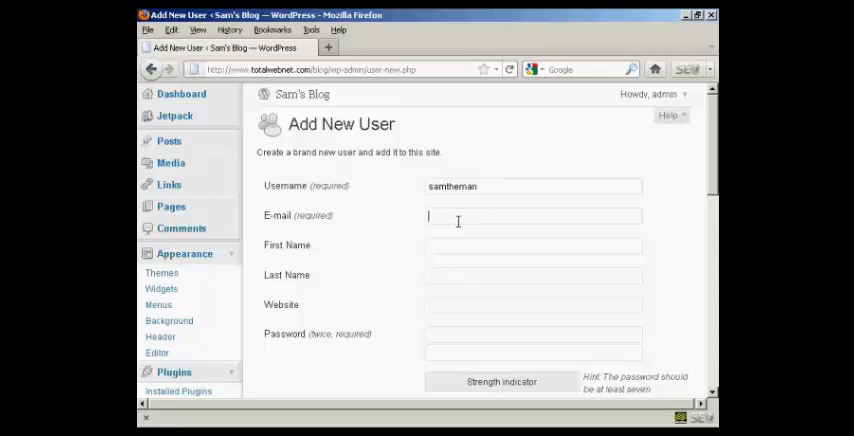
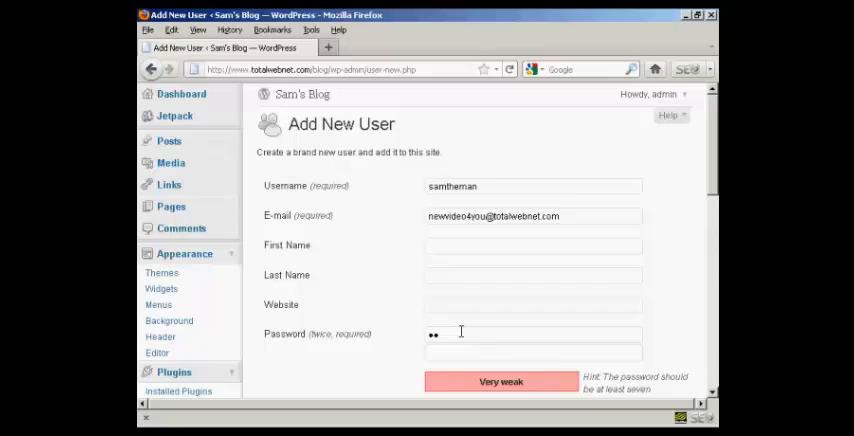
Enter a matching password twice until the strength indicator shows Strong.
{"action": "type", "text": "•"}
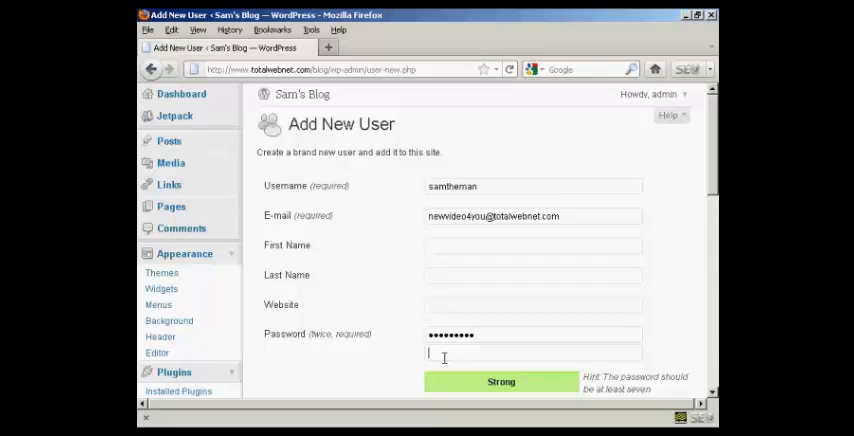
{"action": "type", "text": "•"}
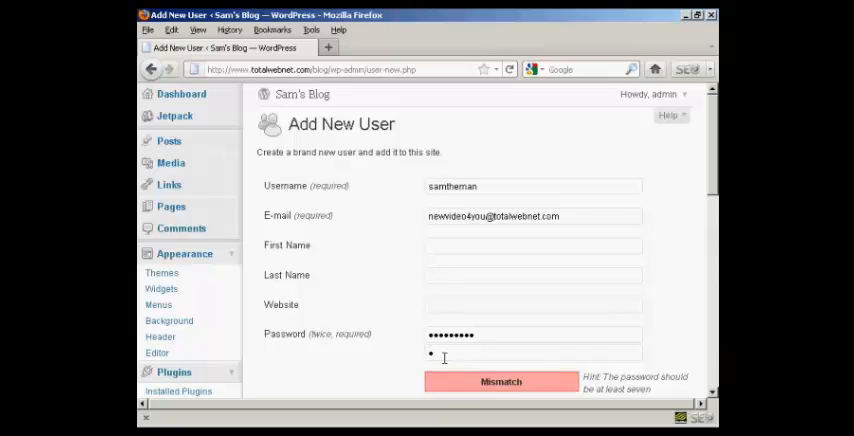
{"action": "type", "text": "••"}
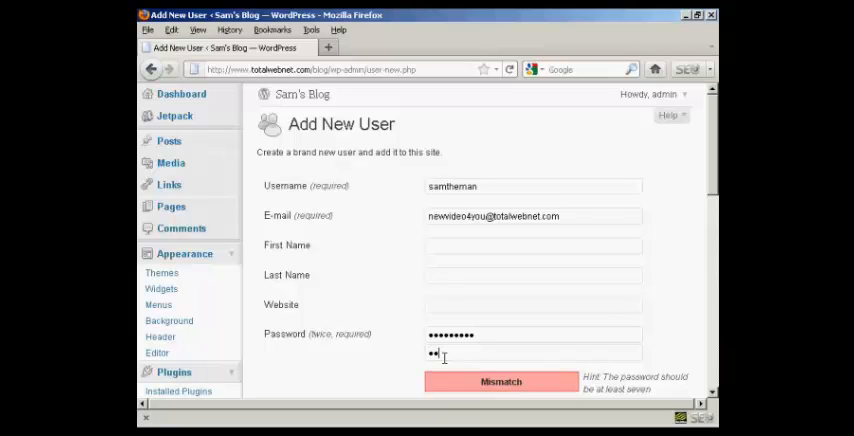
{"action": "type", "text": "•"}
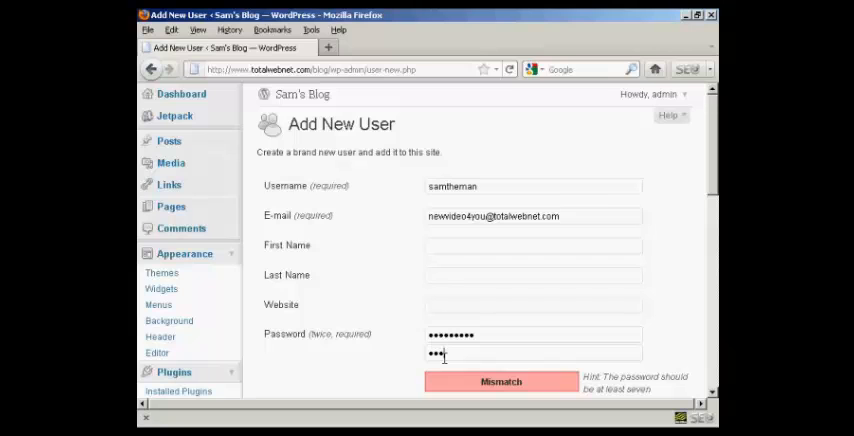
{"action": "type", "text": "•"}
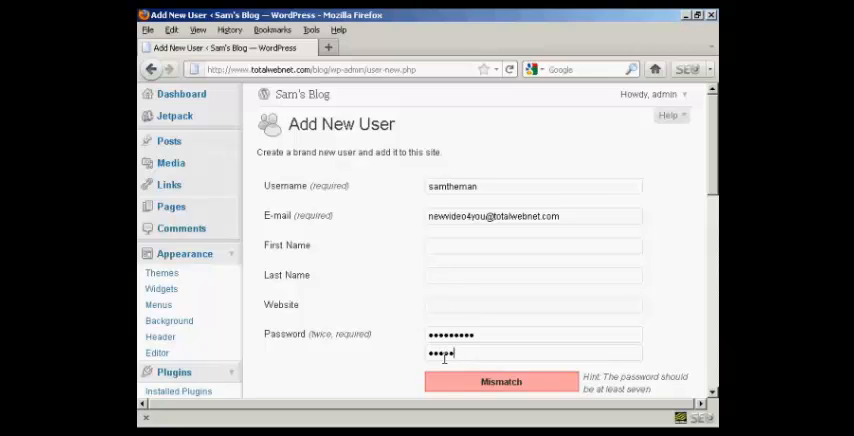
{"action": "type", "text": "•"}
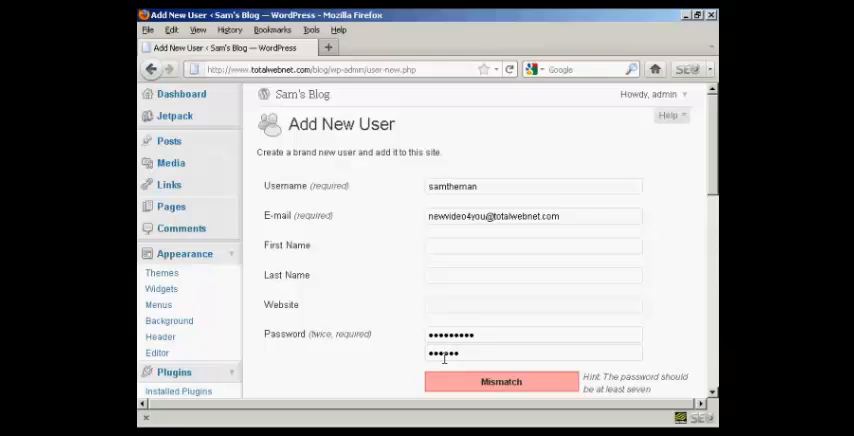
{"action": "type", "text": "•••"}
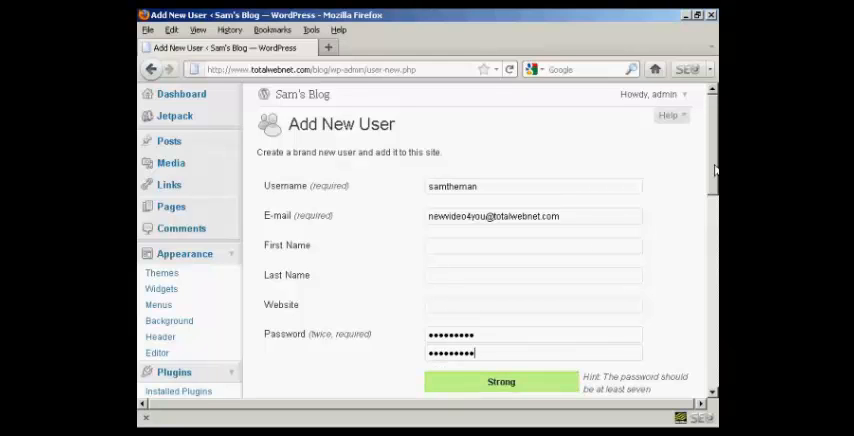
Give samtheman the Administrator role and create the account as the fourth user.
{"action": "scroll", "scroll_direction": "down", "scroll_amount": 3}
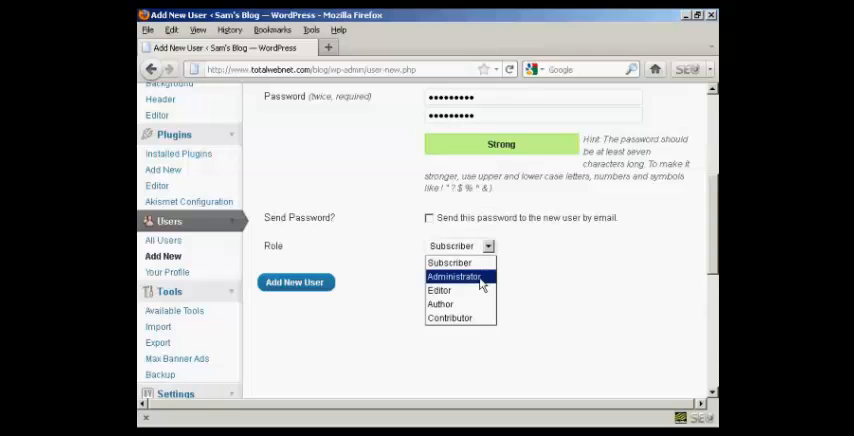
{"action": "left_click", "coordinate": [456, 276]}
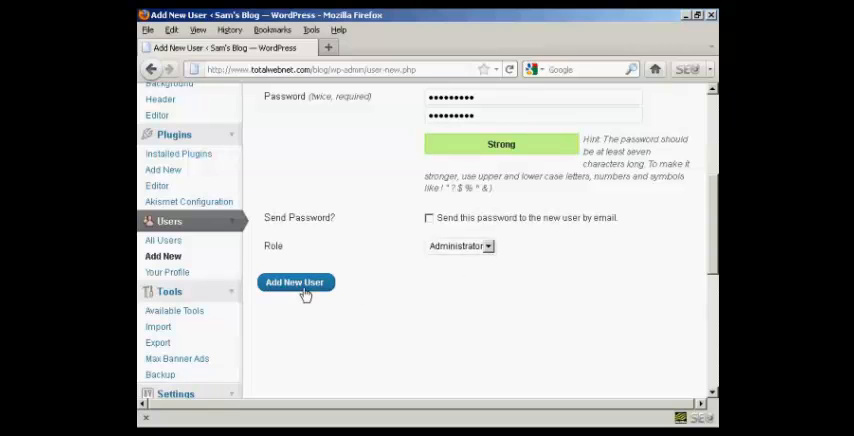
{"action": "left_click", "coordinate": [294, 282]}
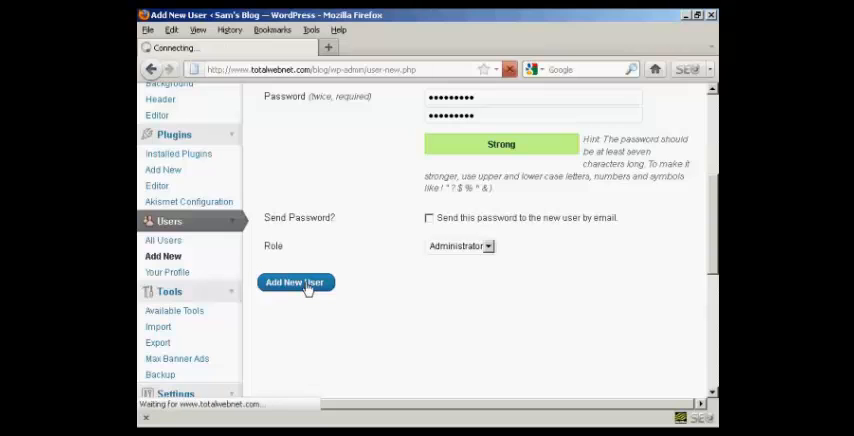
{"action": "left_click", "coordinate": [296, 282]}
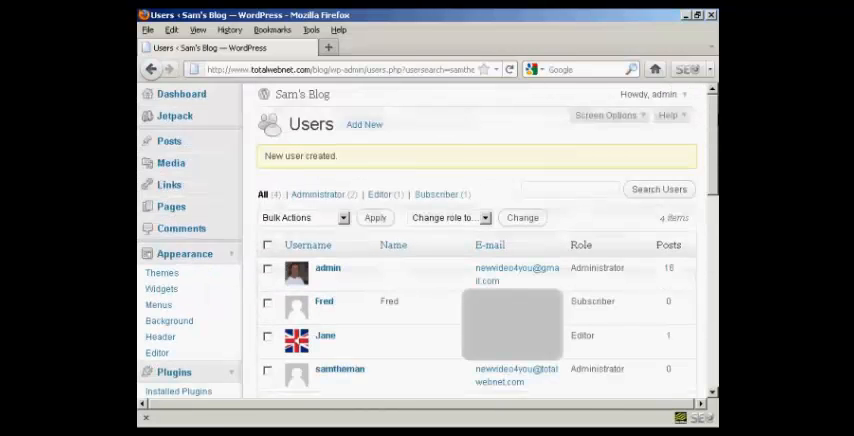
Log out of the current admin account through the Howdy menu.
{"action": "left_click", "coordinate": [648, 94]}
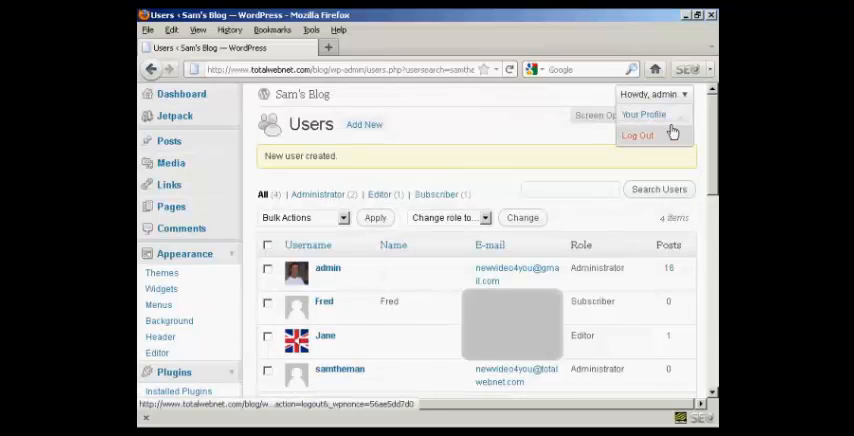
{"action": "left_click", "coordinate": [637, 135]}
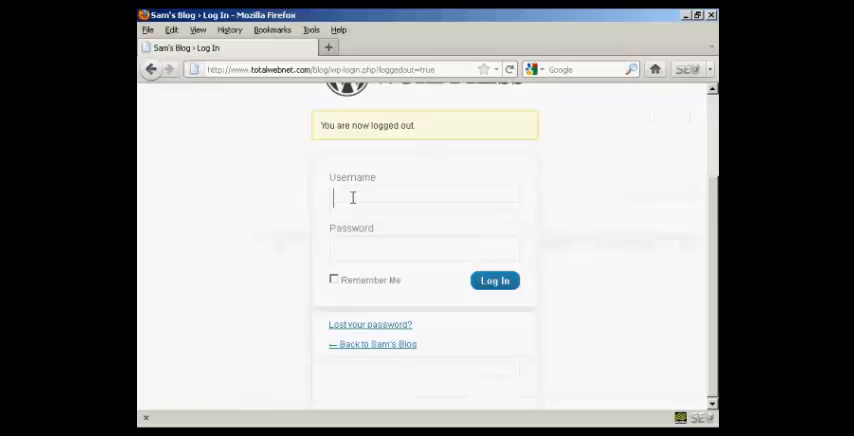
{"action": "type", "text": "s"}
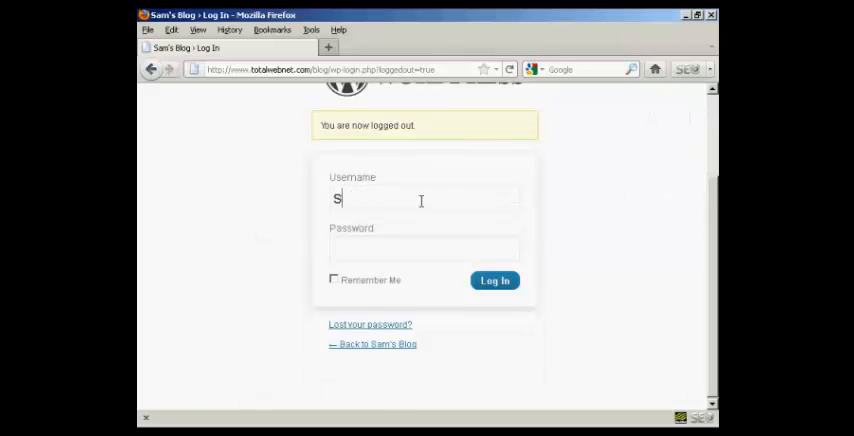
Log in as samtheman with its password and look over the Dashboard.
{"action": "type", "text": "amtheman"}
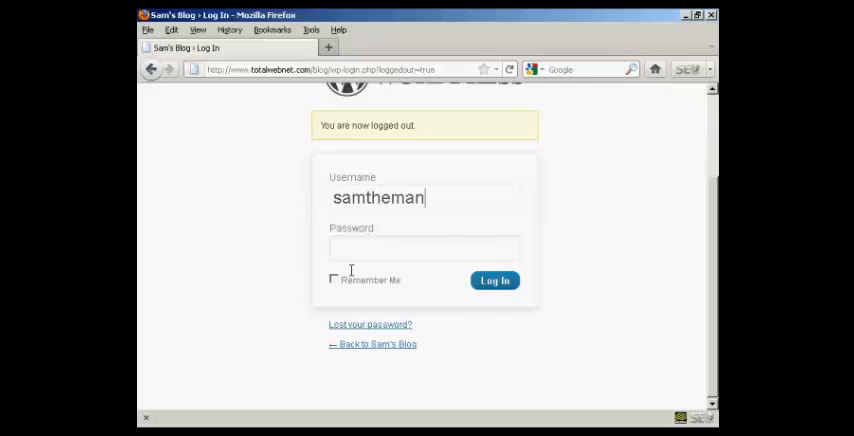
{"action": "left_click", "coordinate": [420, 248]}
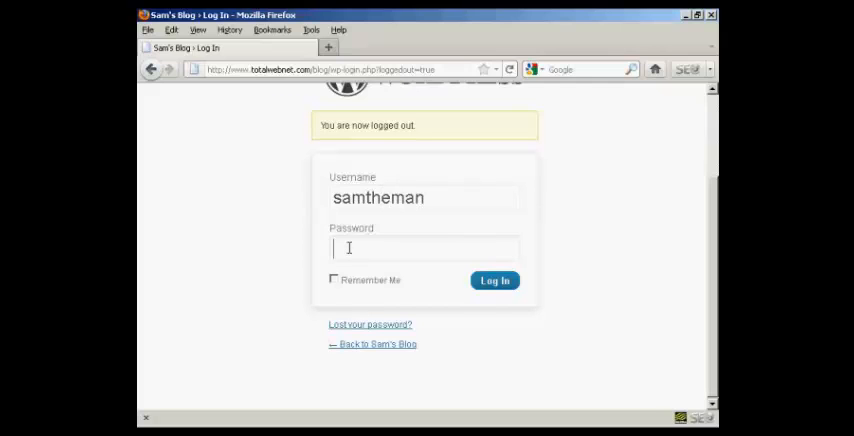
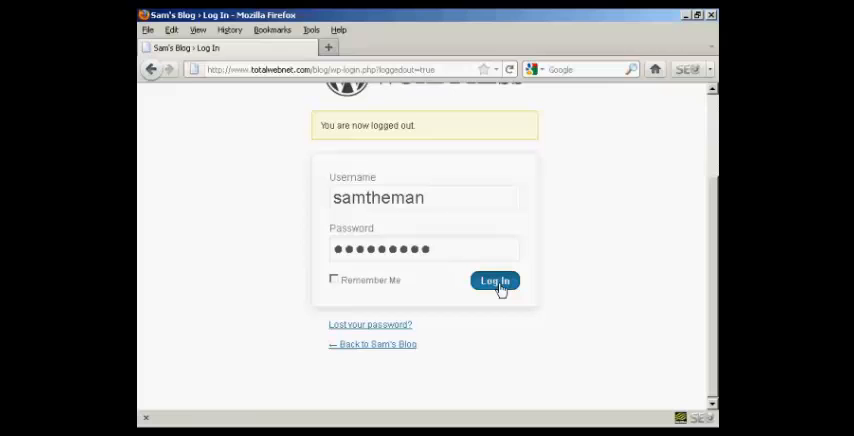
{"action": "left_click", "coordinate": [494, 281]}
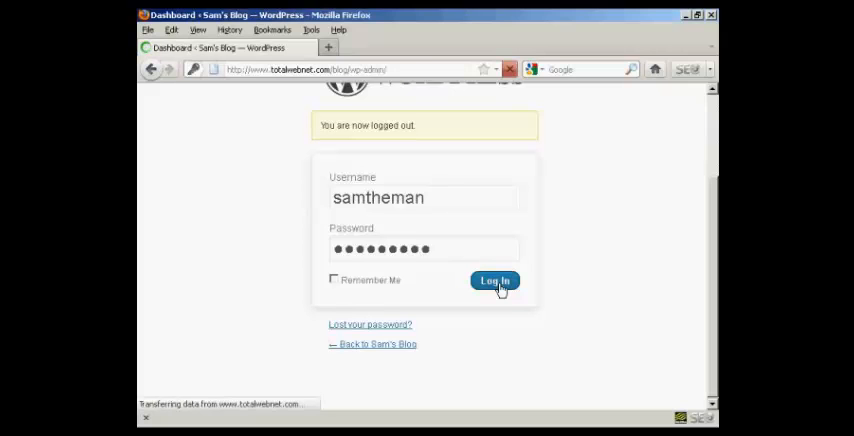
{"action": "left_click", "coordinate": [495, 281]}
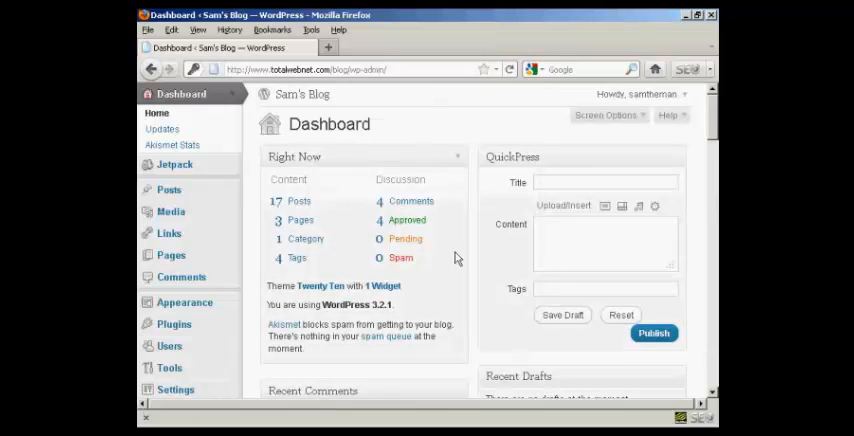
{"action": "mouse_move", "coordinate": [453, 250]}
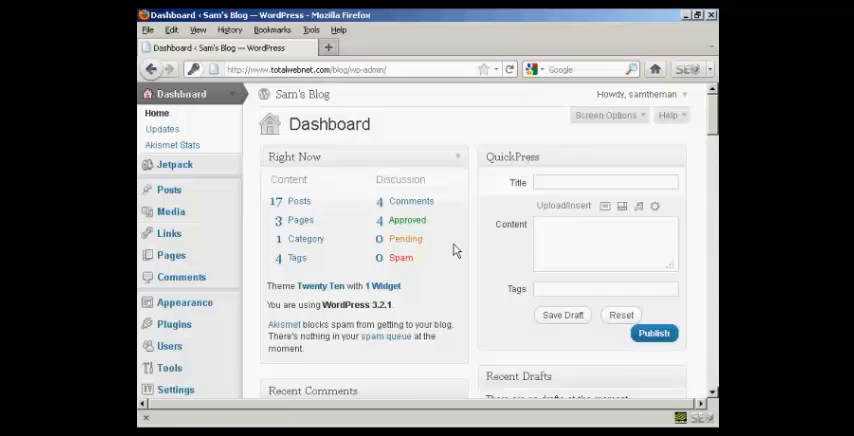
{"action": "scroll", "scroll_direction": "down", "scroll_amount": 3}
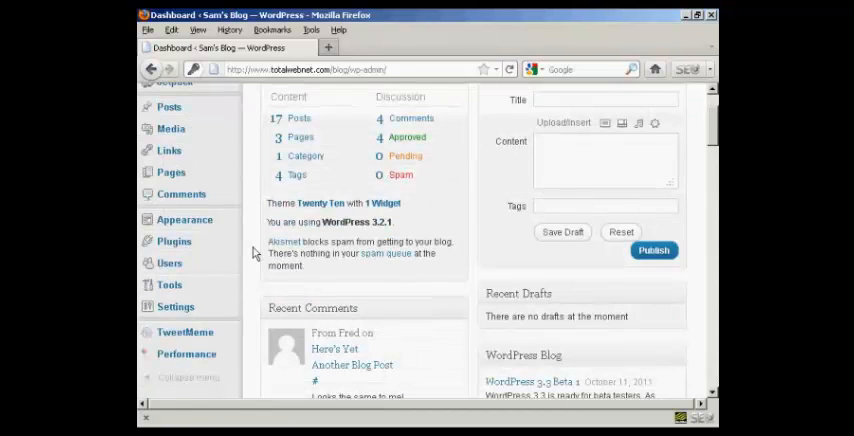
{"action": "scroll", "scroll_direction": "down", "scroll_amount": 3}
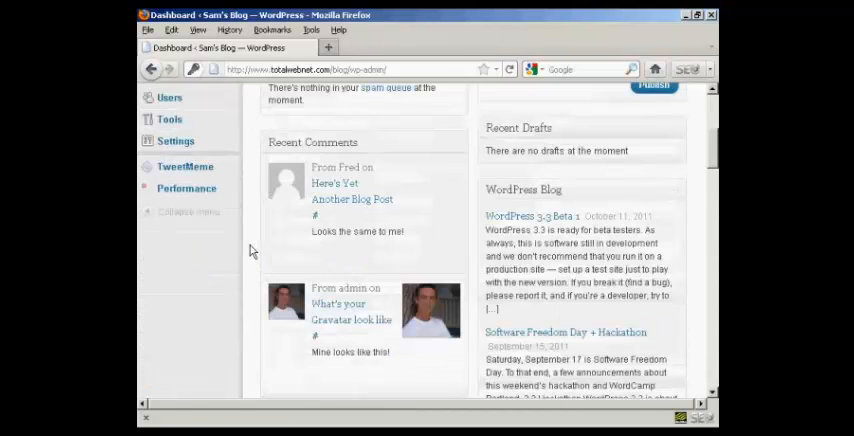
{"action": "scroll", "scroll_direction": "up", "scroll_amount": 3}
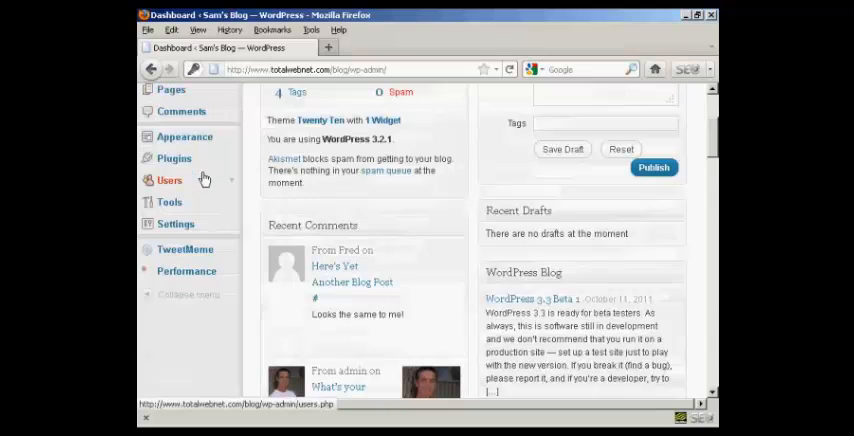
{"action": "left_click", "coordinate": [169, 180]}
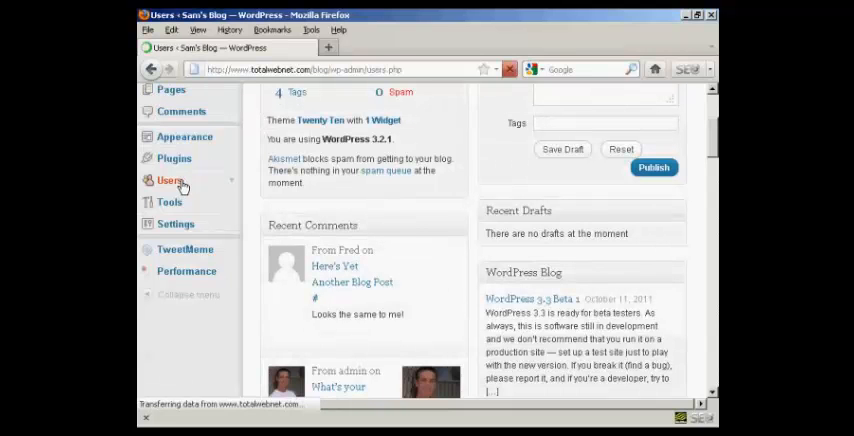
{"action": "left_click", "coordinate": [170, 180]}
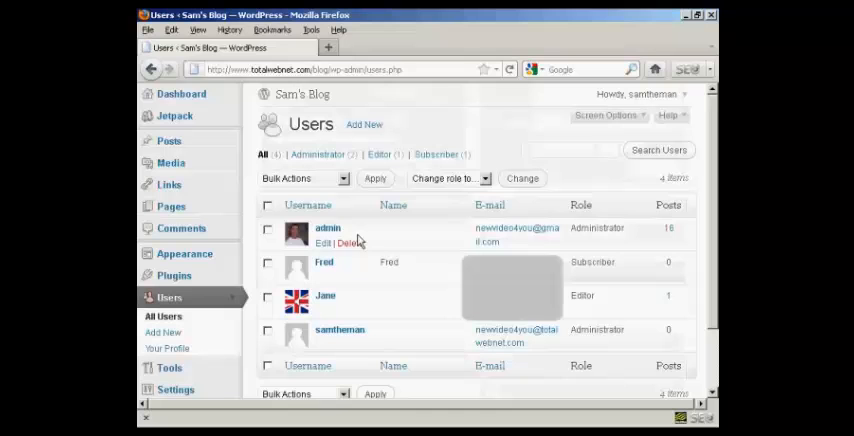
{"action": "mouse_move", "coordinate": [348, 251]}
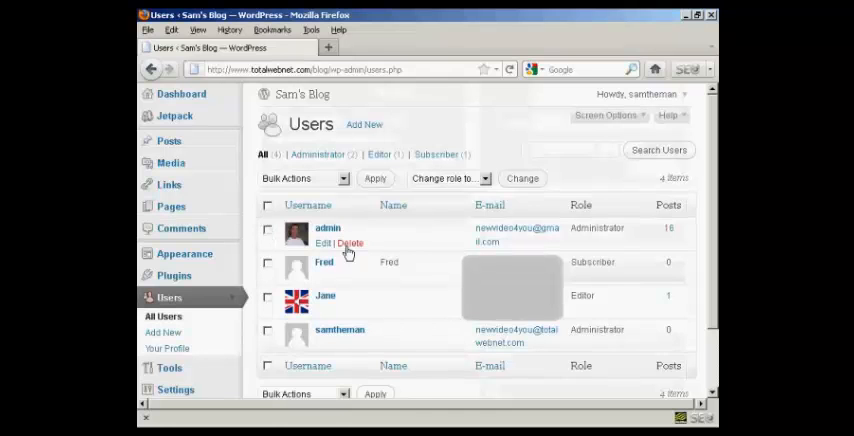
{"action": "left_click", "coordinate": [350, 243]}
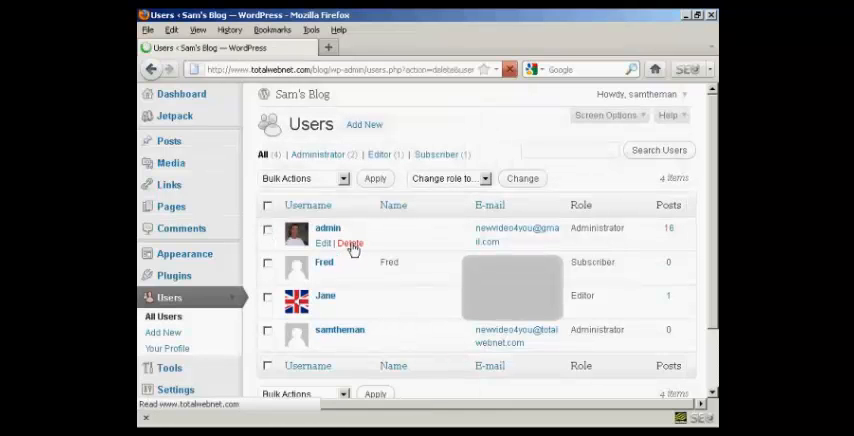
{"action": "left_click", "coordinate": [349, 243]}
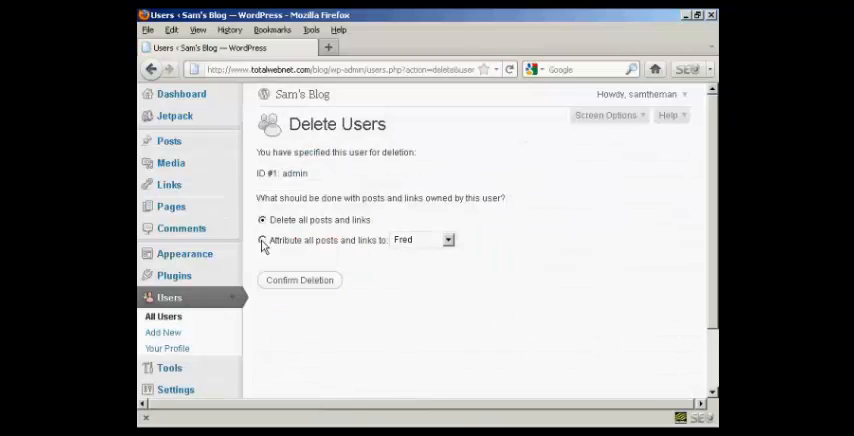
{"action": "left_click", "coordinate": [448, 239]}
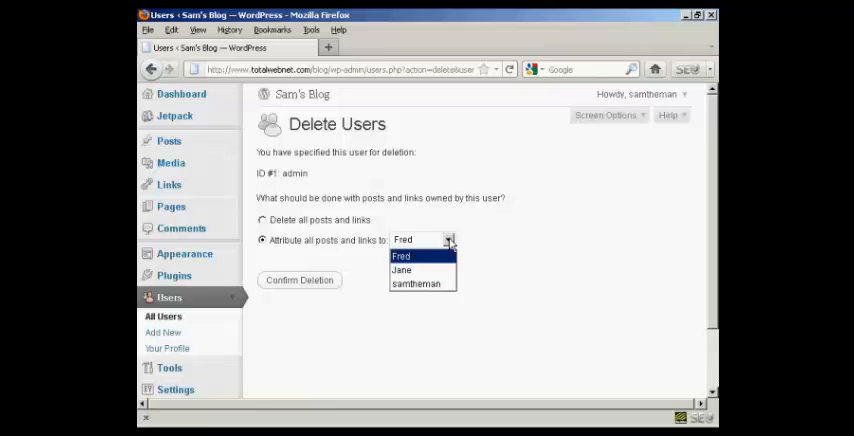
{"action": "left_click", "coordinate": [415, 284]}
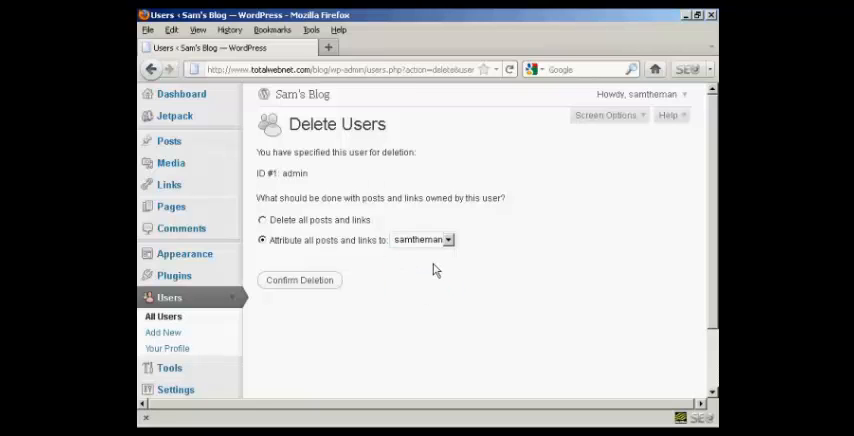
{"action": "mouse_move", "coordinate": [299, 280]}
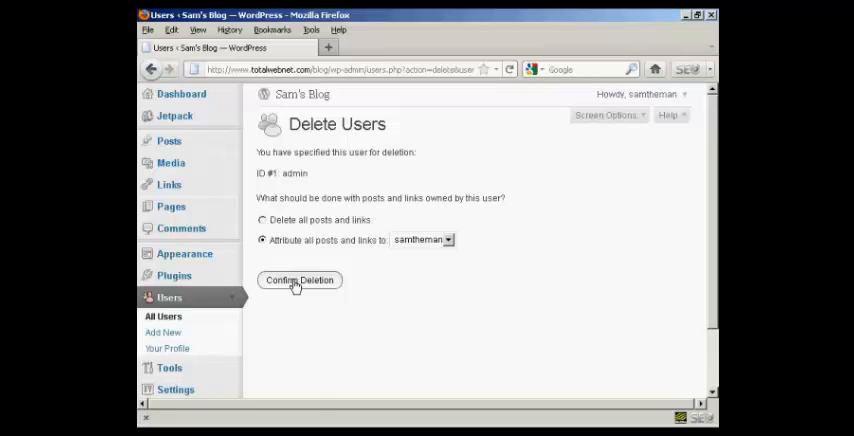
{"action": "left_click", "coordinate": [299, 280]}
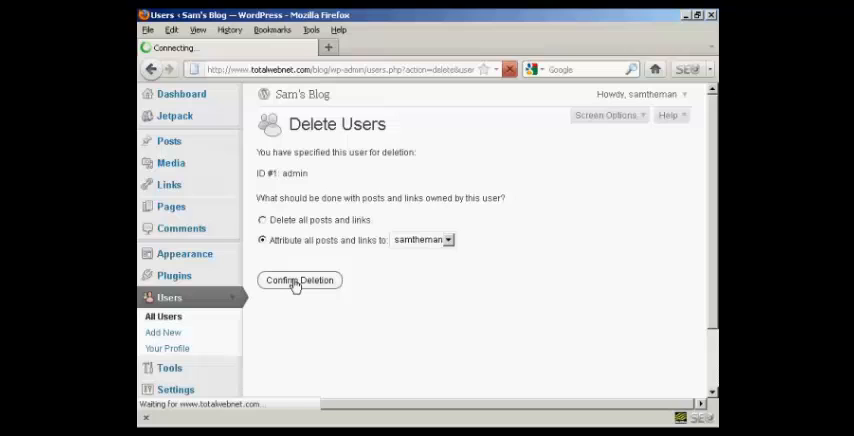
{"action": "left_click", "coordinate": [299, 280]}
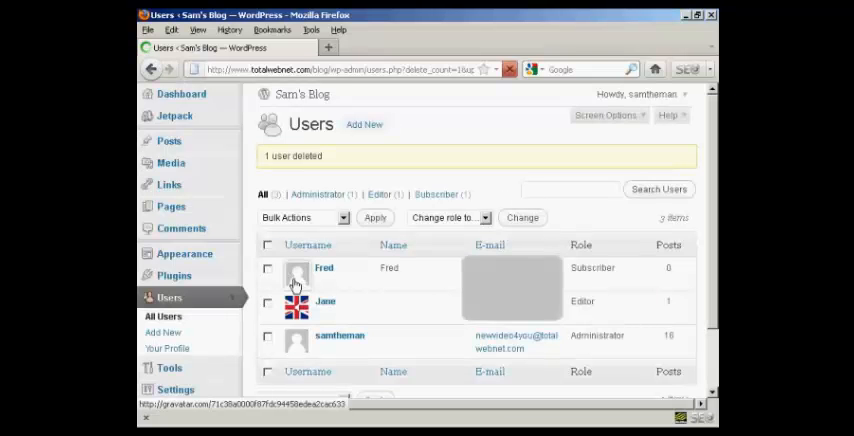
{"action": "left_click", "coordinate": [307, 244]}
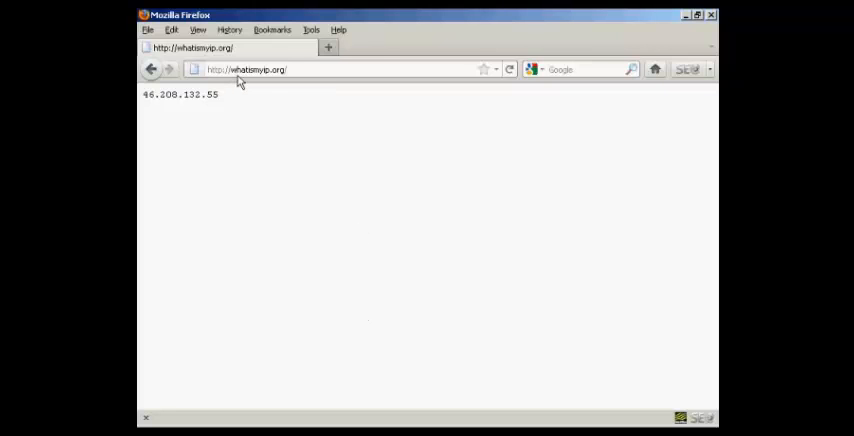
{"action": "mouse_move", "coordinate": [268, 84]}
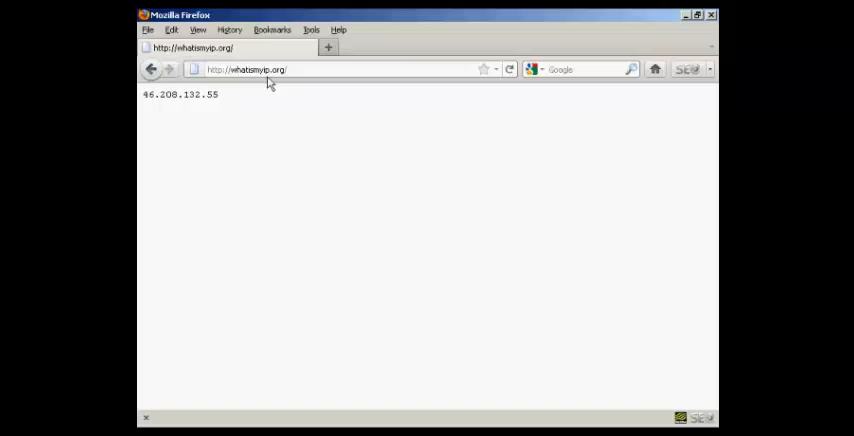
{"action": "mouse_move", "coordinate": [295, 85]}
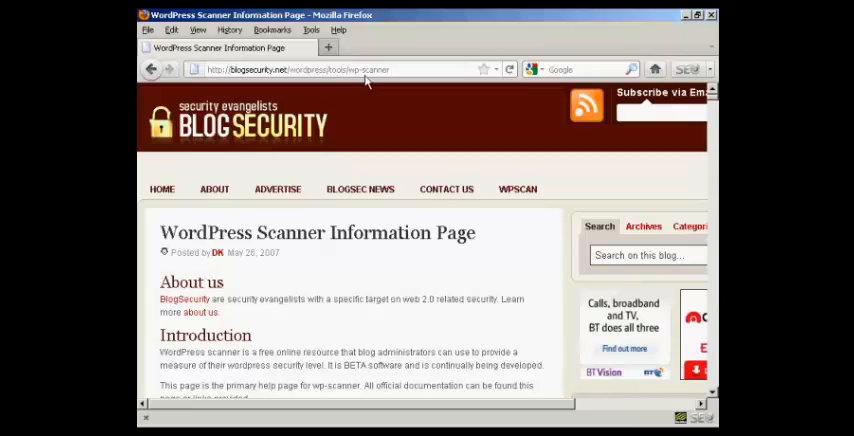
{"action": "mouse_move", "coordinate": [568, 168]}
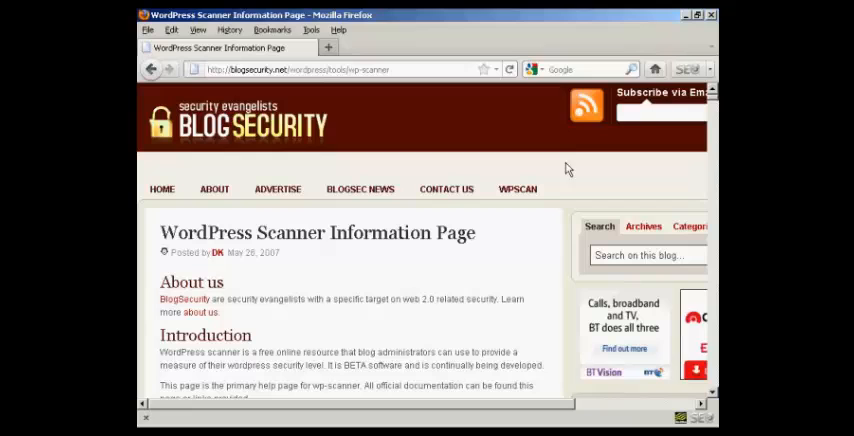